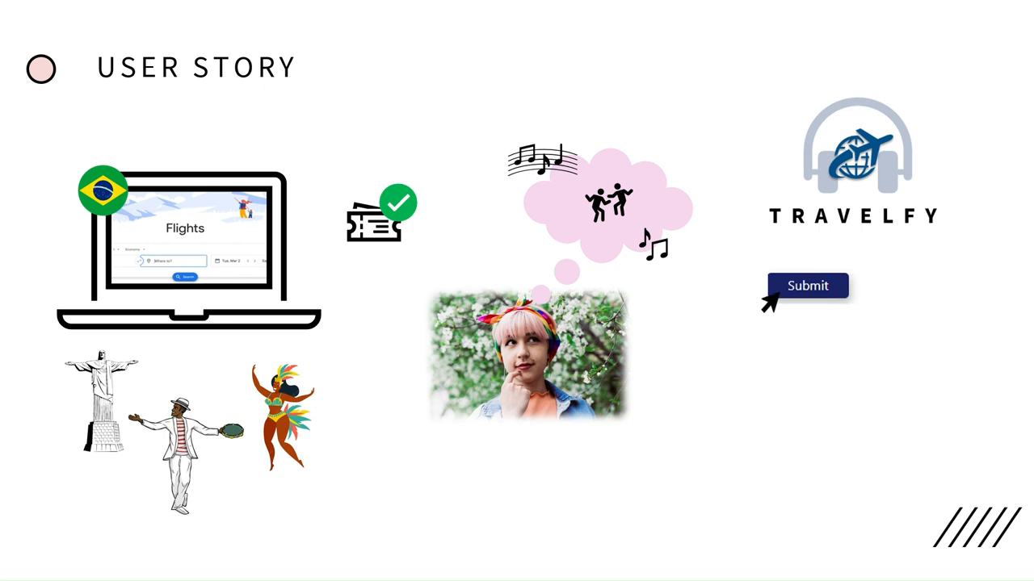
Step: Enter 'dog' as the destination and submit it to trigger the not-a-valid-country alert
left_click(808, 288)
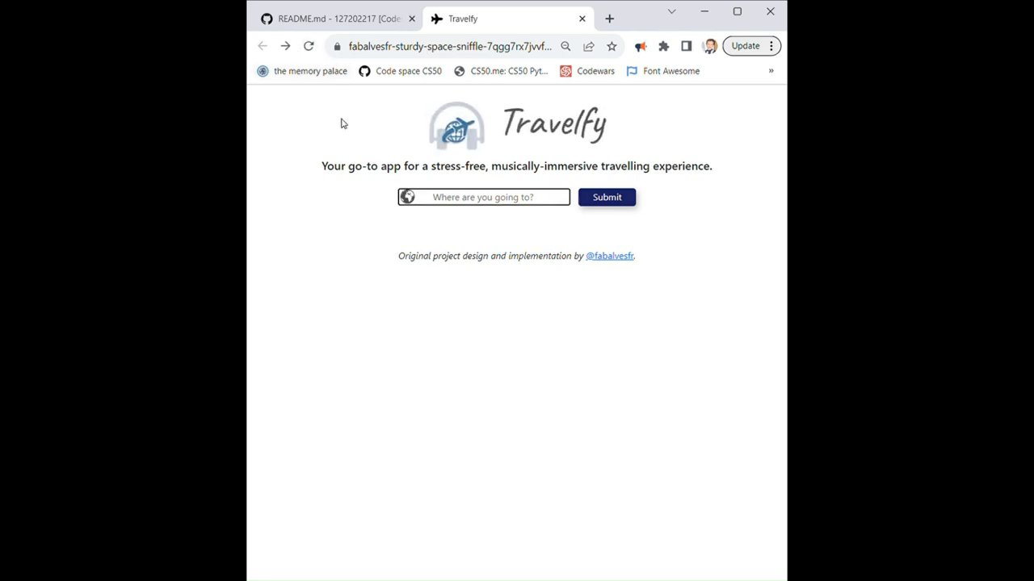
mouse_move(484, 126)
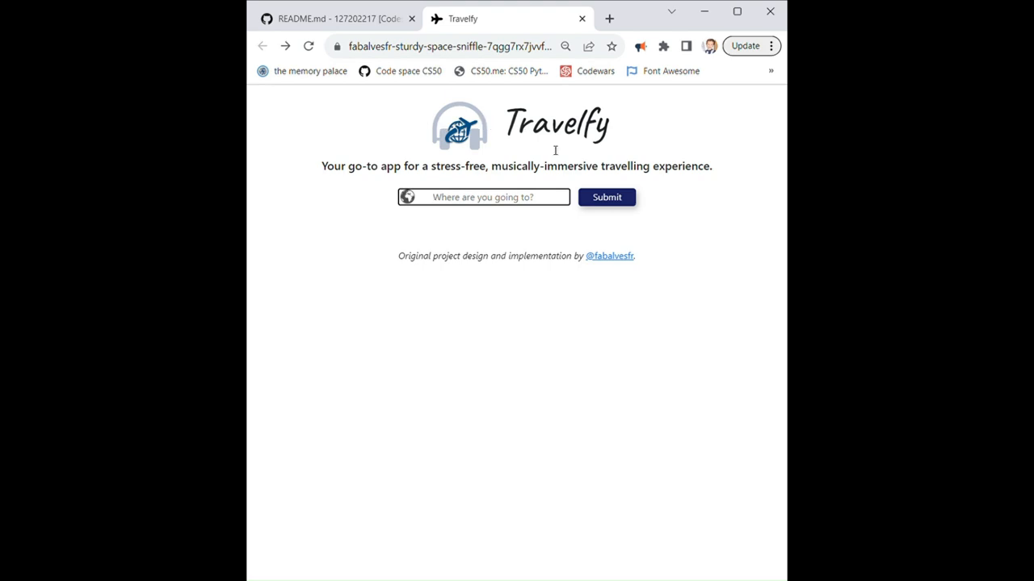
mouse_move(361, 178)
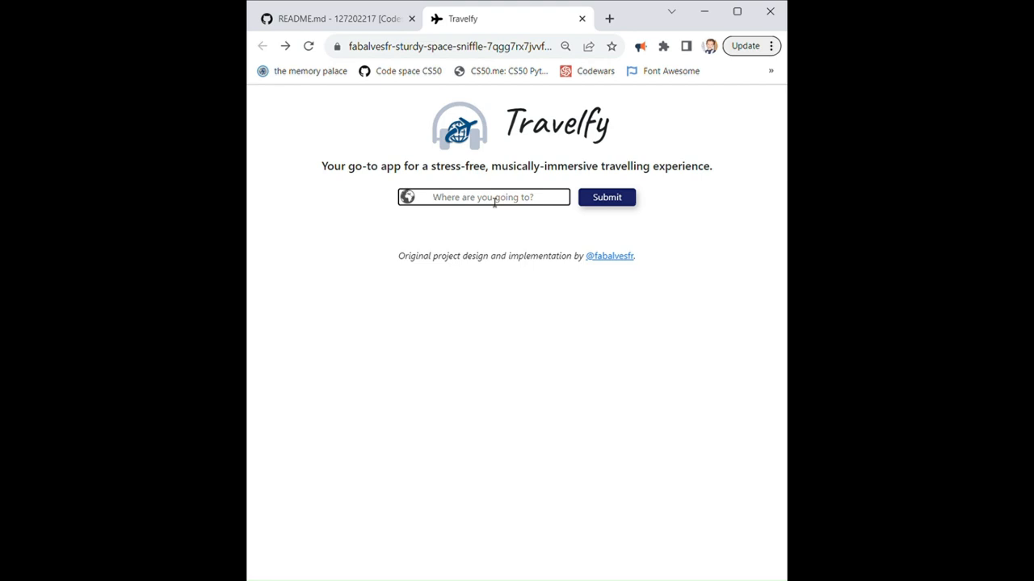
type("dog")
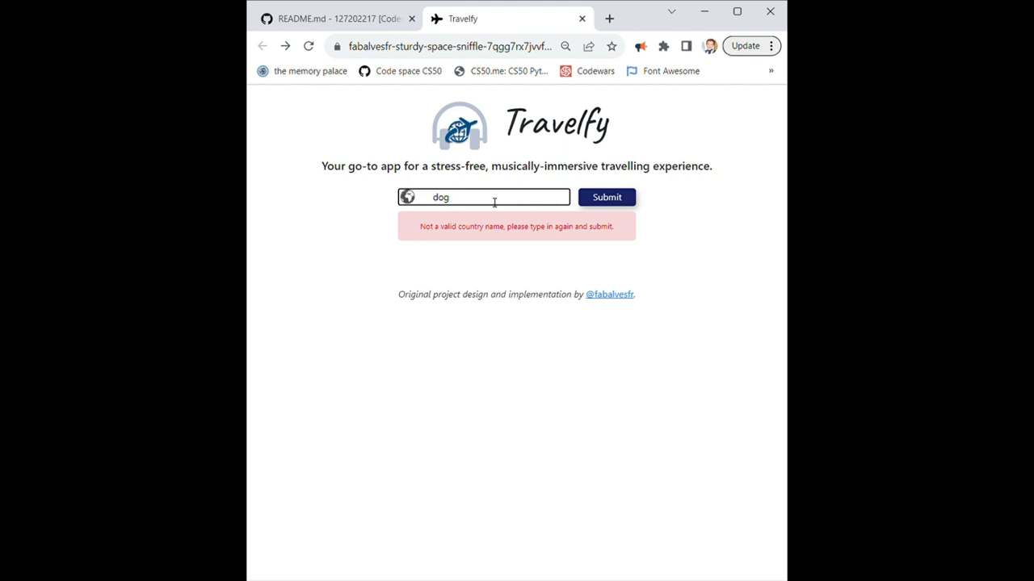
Step: Replace the rejected 'dog' text with 'brazil' in the destination box
double_click(440, 197)
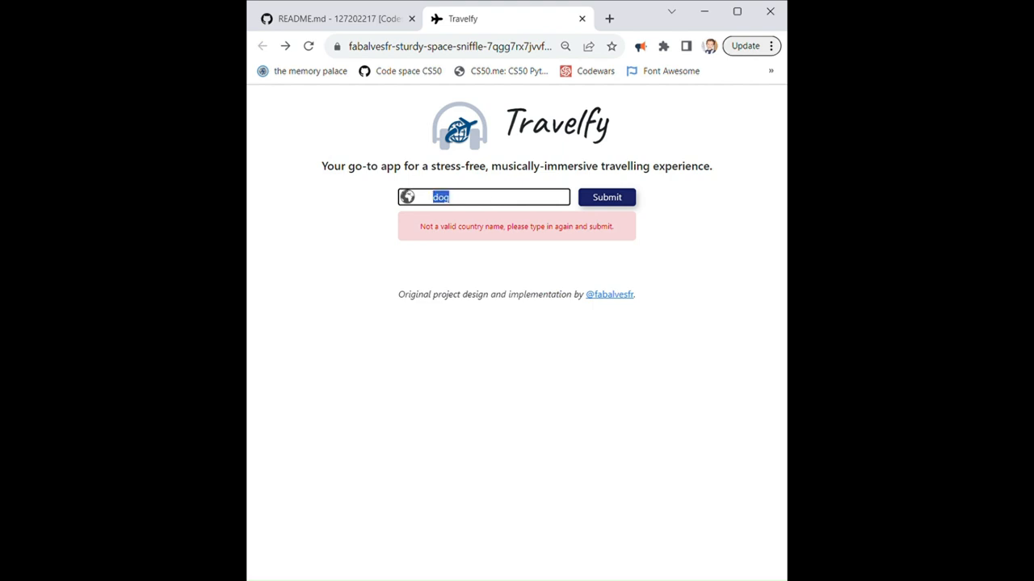
type("brazil")
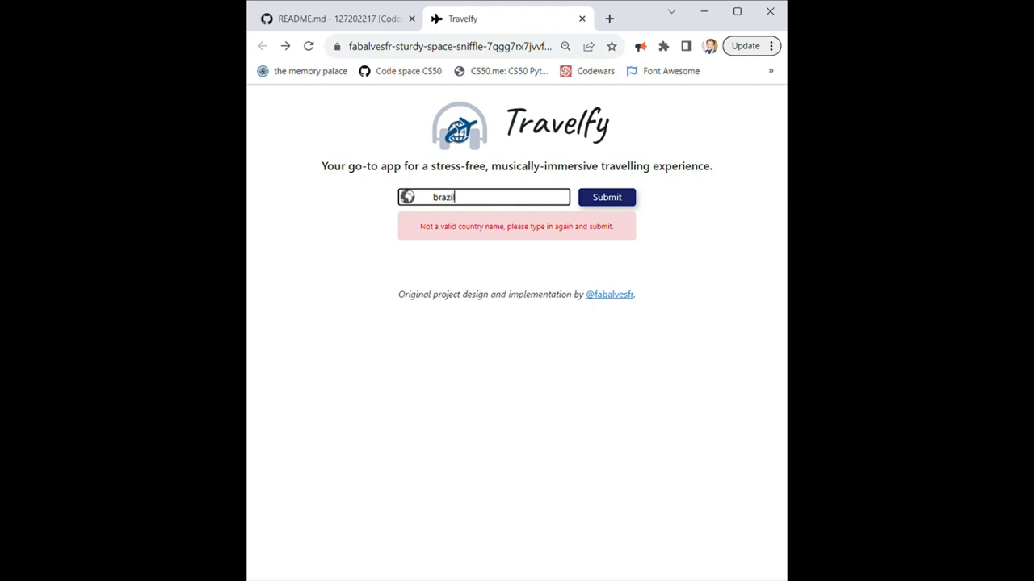
Step: Submit Brazil to show its Top 20 most played songs and highlight 'Nosso Quadro'
left_click(606, 197)
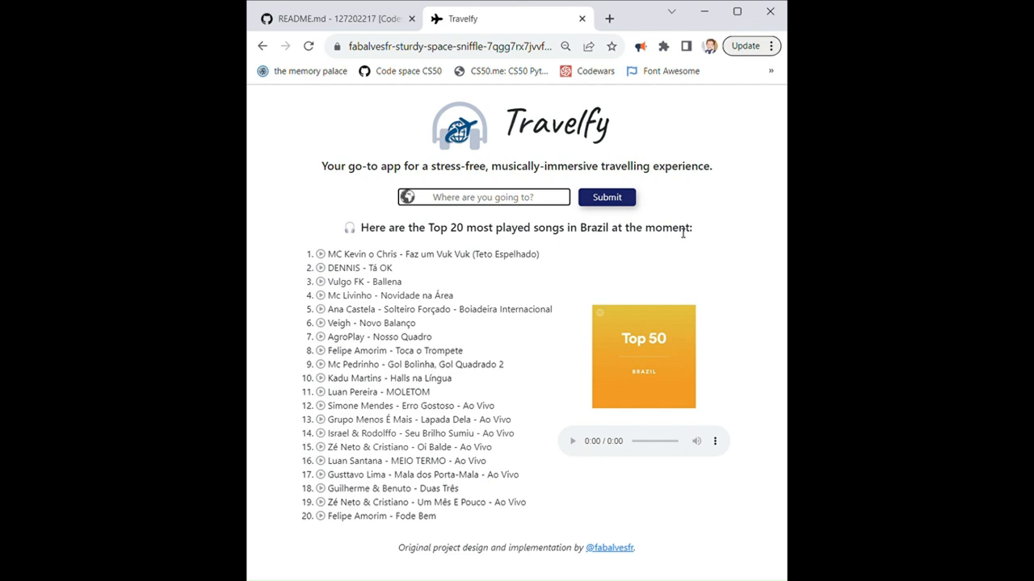
mouse_move(699, 231)
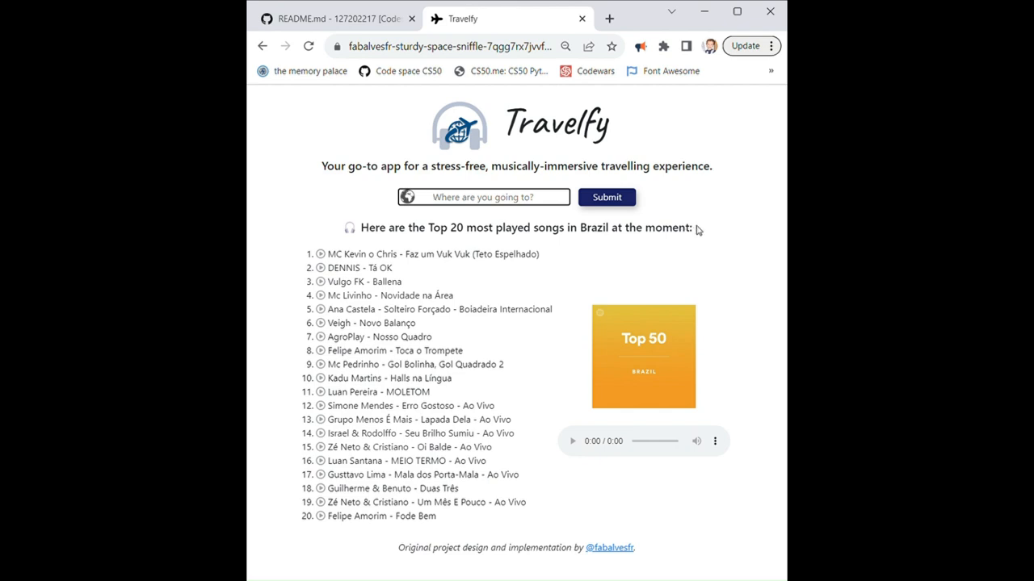
mouse_move(462, 241)
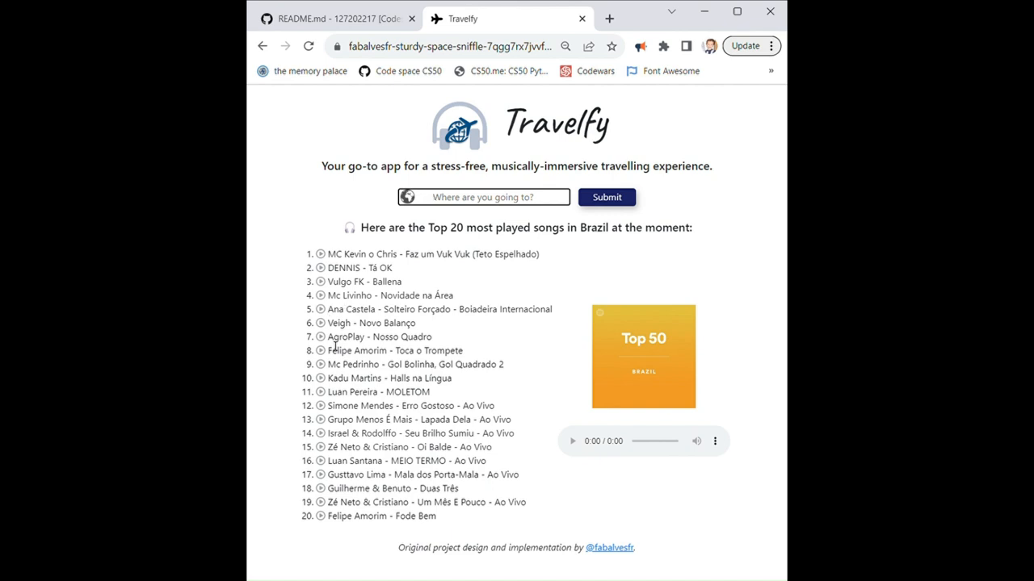
double_click(345, 337)
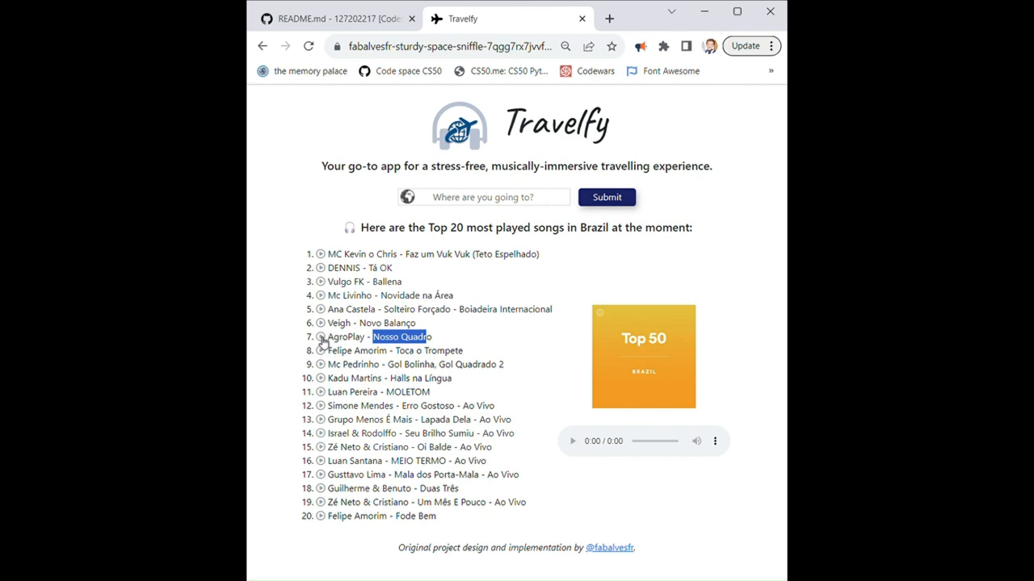
Step: Play the song's audio preview briefly and pause it around 0:04
left_click(320, 337)
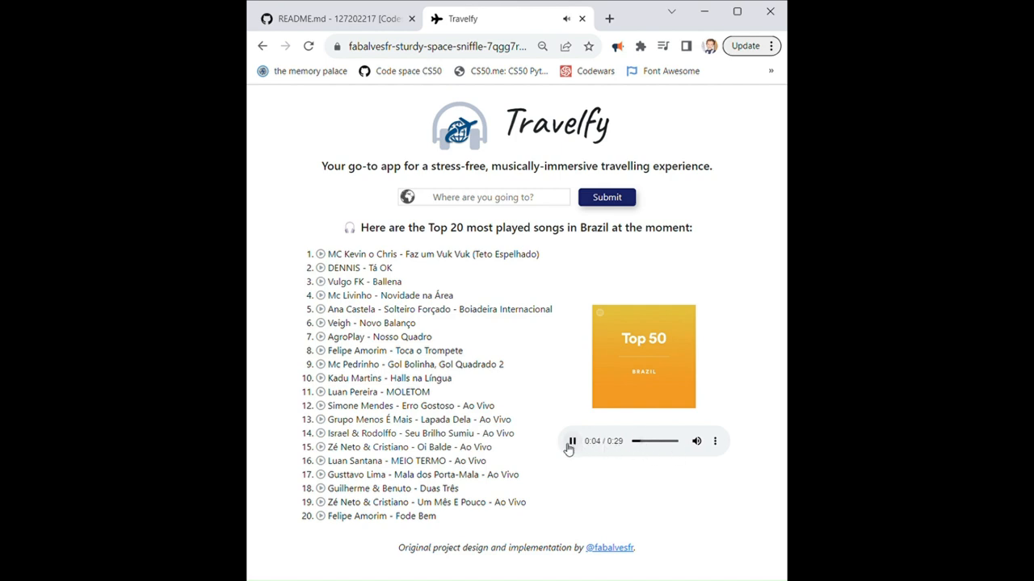
left_click(572, 443)
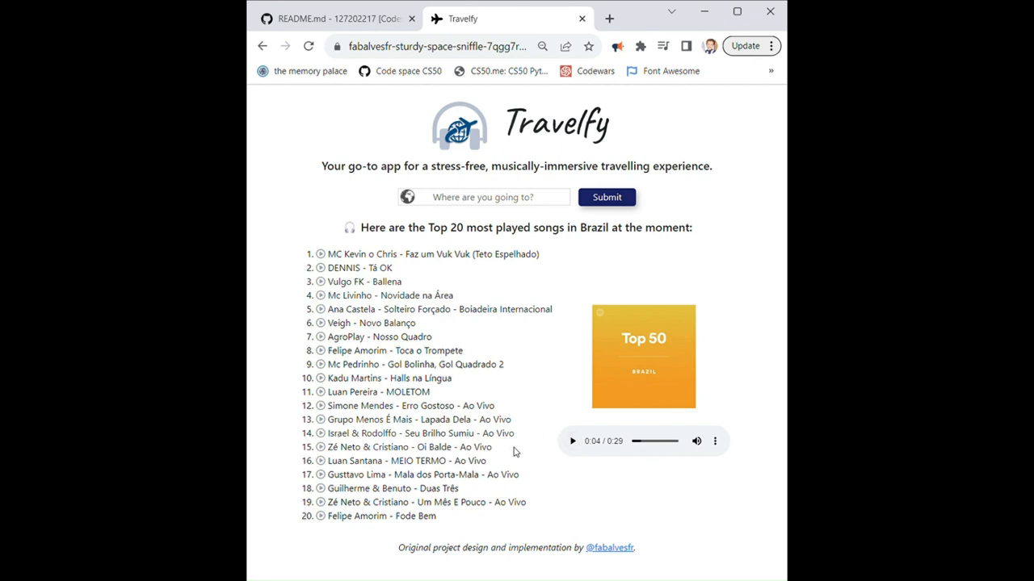
mouse_move(591, 548)
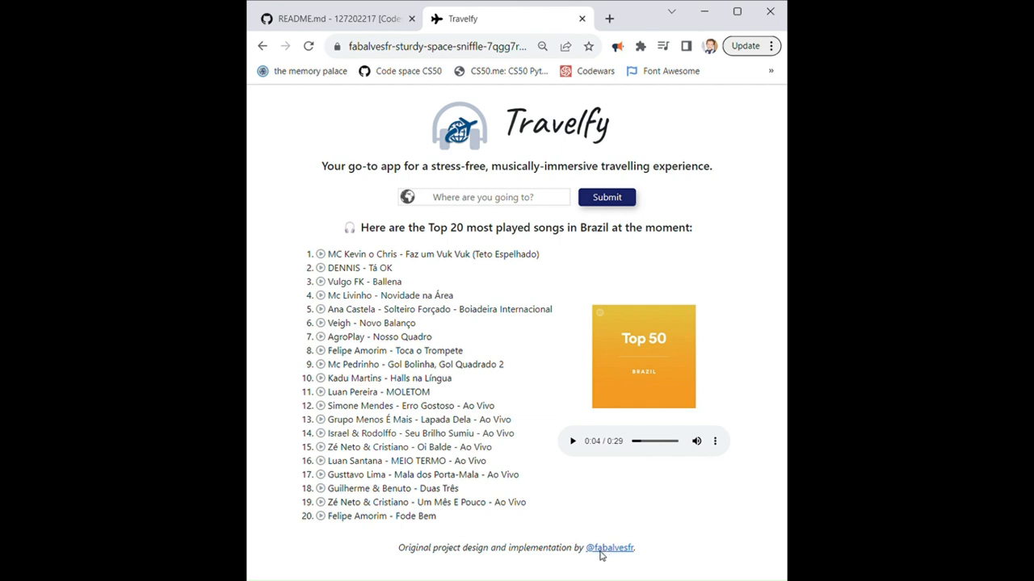
Step: Follow the footer author link to the fabalvesfr GitHub profile in a new tab
left_click(607, 548)
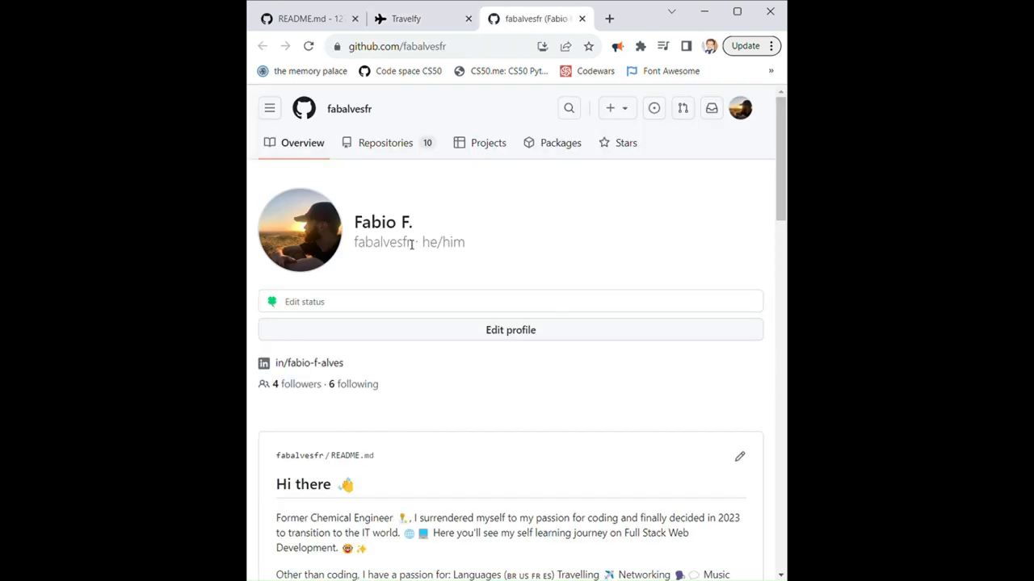
mouse_move(415, 245)
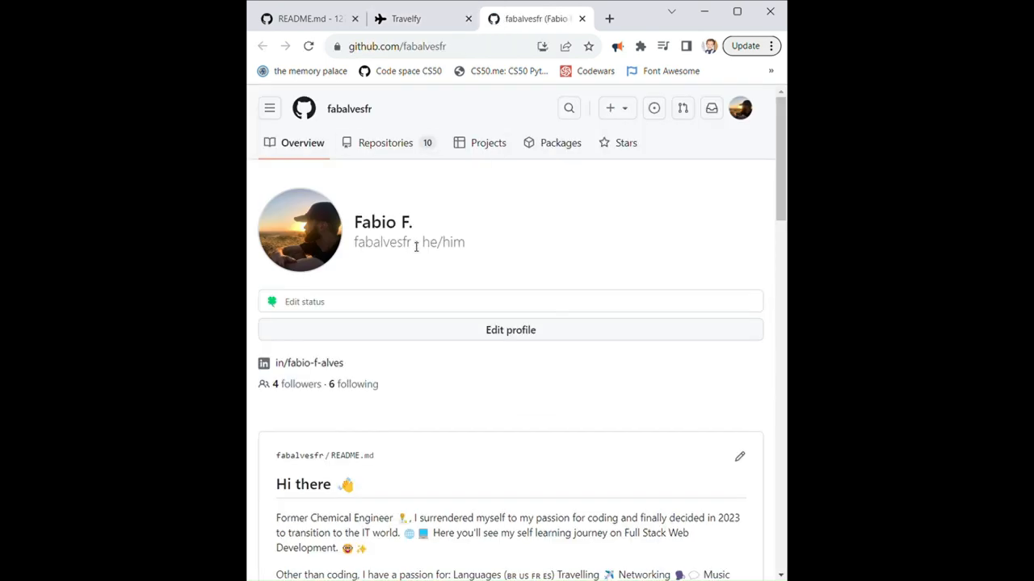
mouse_move(507, 223)
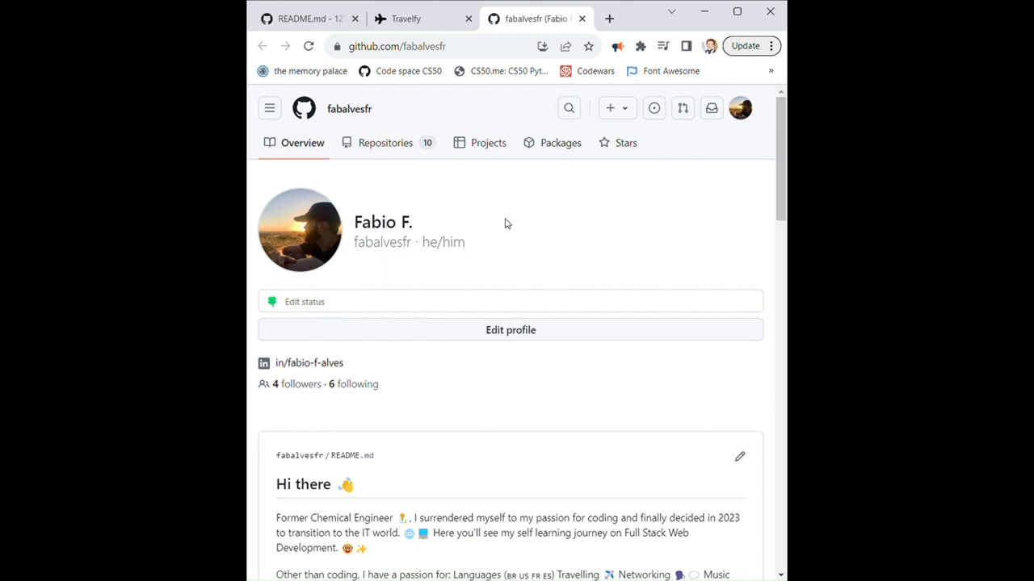
mouse_move(486, 207)
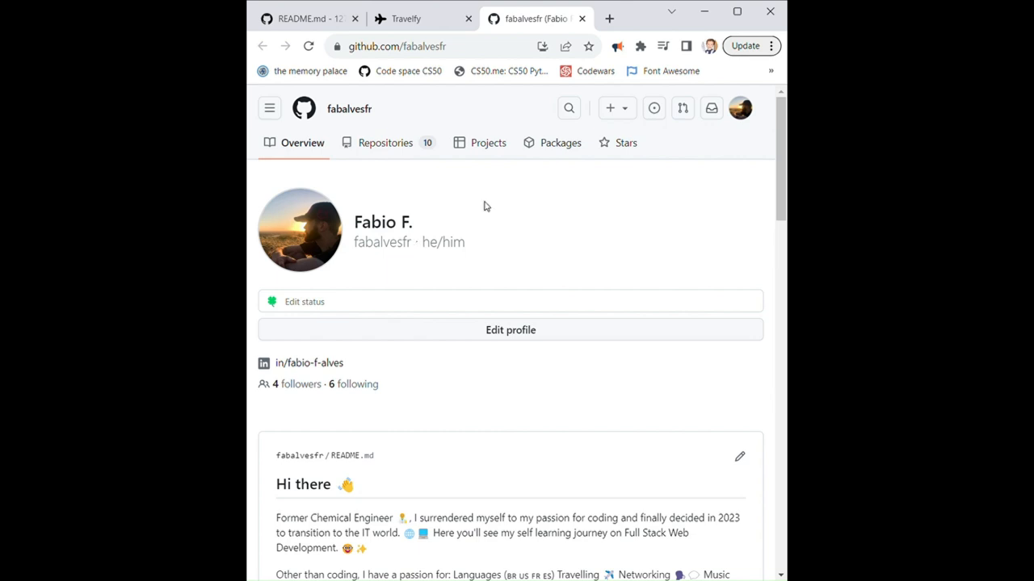